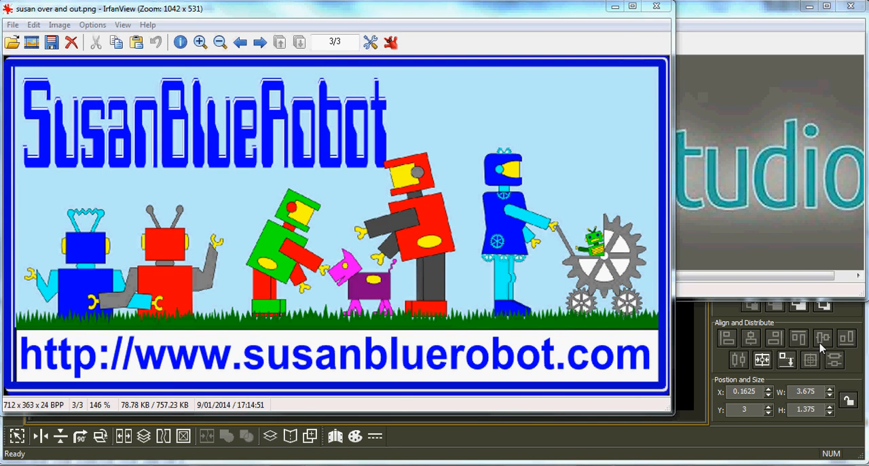
pyautogui.moveTo(611, 8)
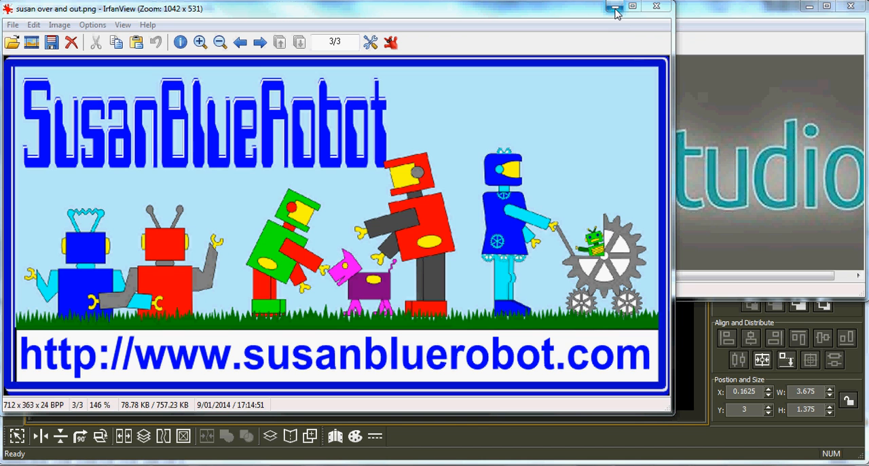
pyautogui.moveTo(611, 8)
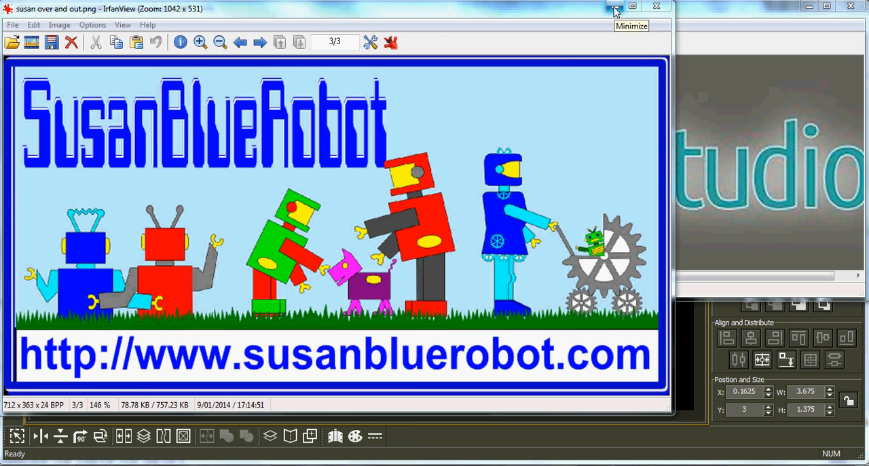
pyautogui.moveTo(614, 8)
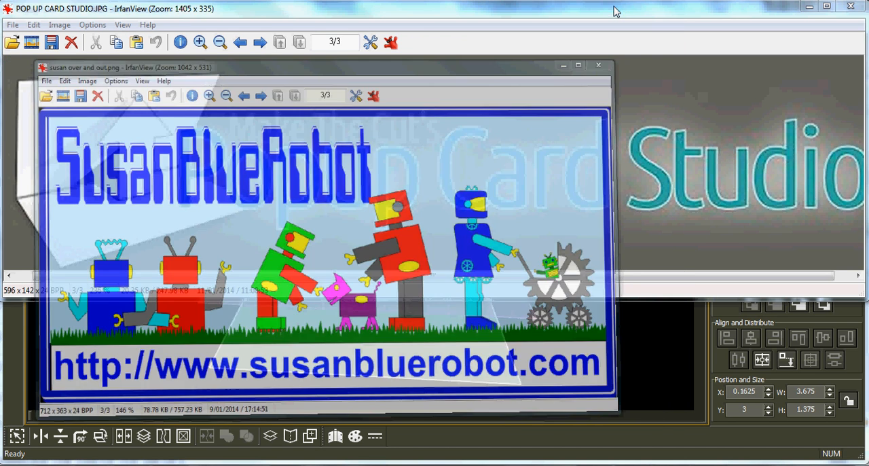
# Minimize the robot banner and card studio logo IrfanView windows to reveal Popup Card Studio
pyautogui.click(598, 65)
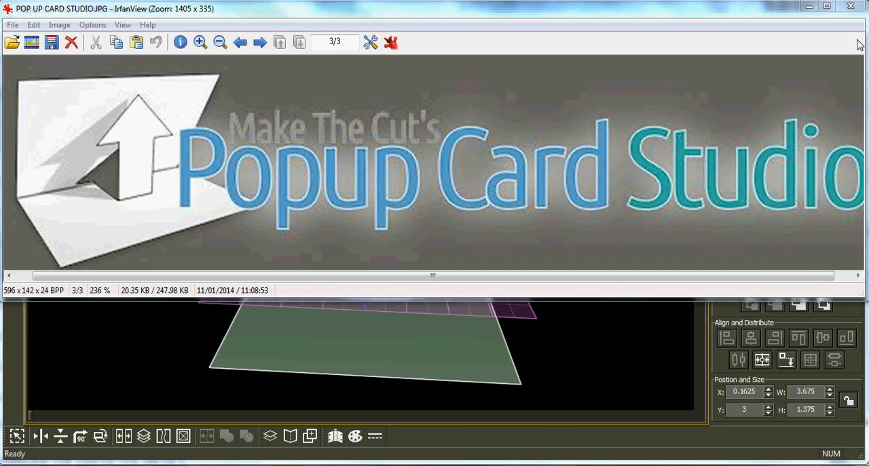
pyautogui.moveTo(788, 43)
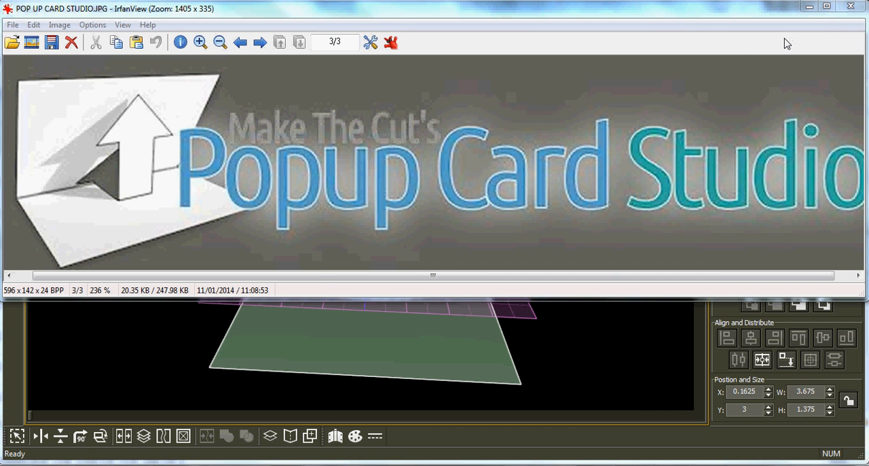
pyautogui.moveTo(748, 38)
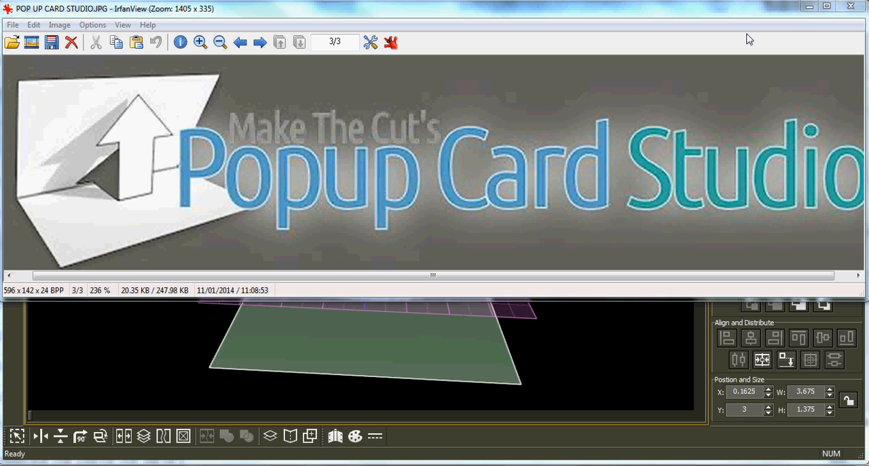
pyautogui.moveTo(809, 22)
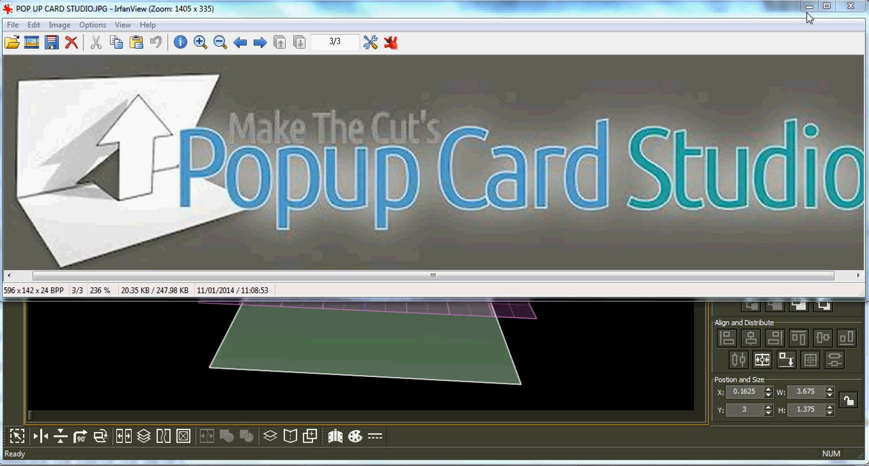
pyautogui.moveTo(809, 11)
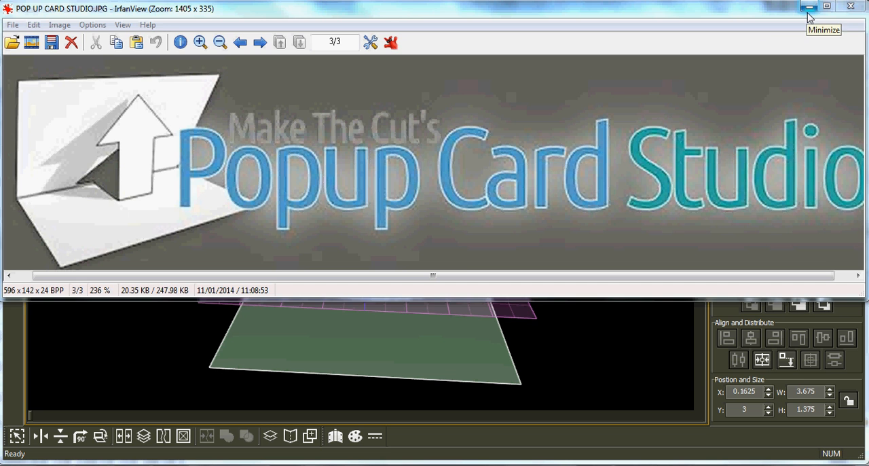
pyautogui.click(806, 9)
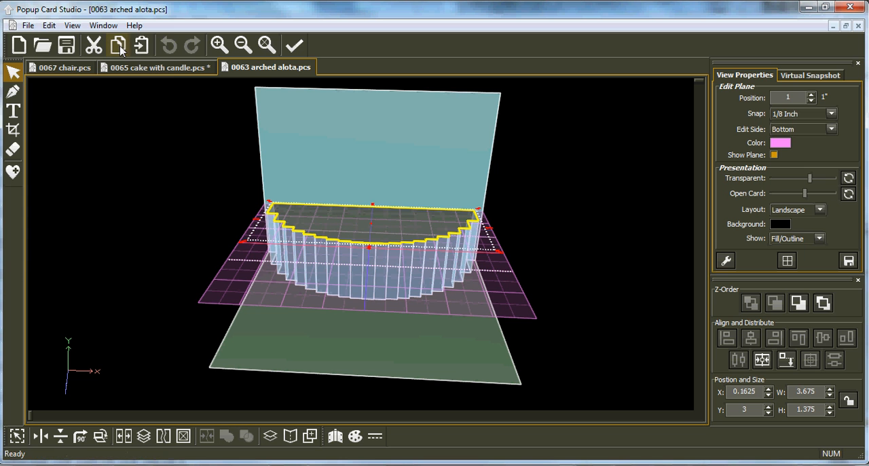
# Export the arched project as 0063 arched alota.svg in the Pop UP card STUDIO folder
pyautogui.click(27, 24)
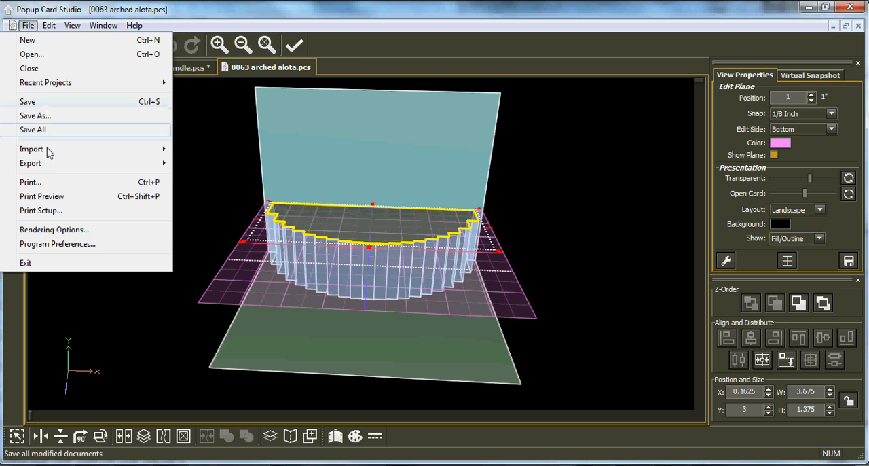
pyautogui.moveTo(100, 201)
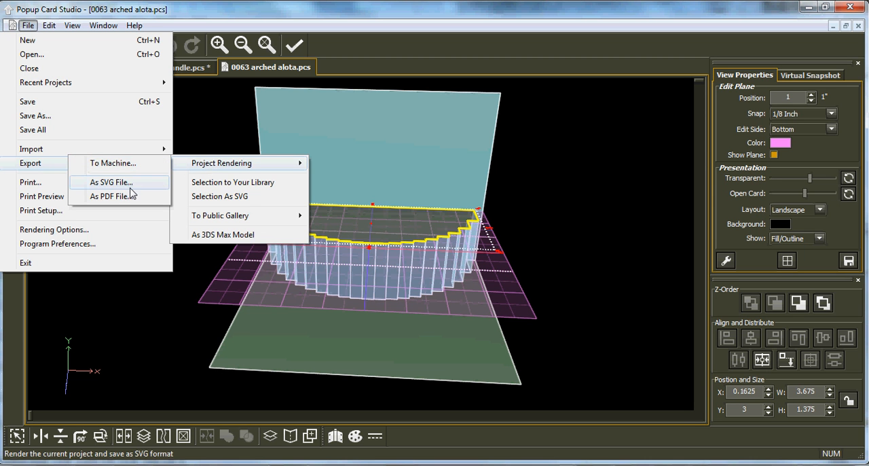
pyautogui.click(119, 182)
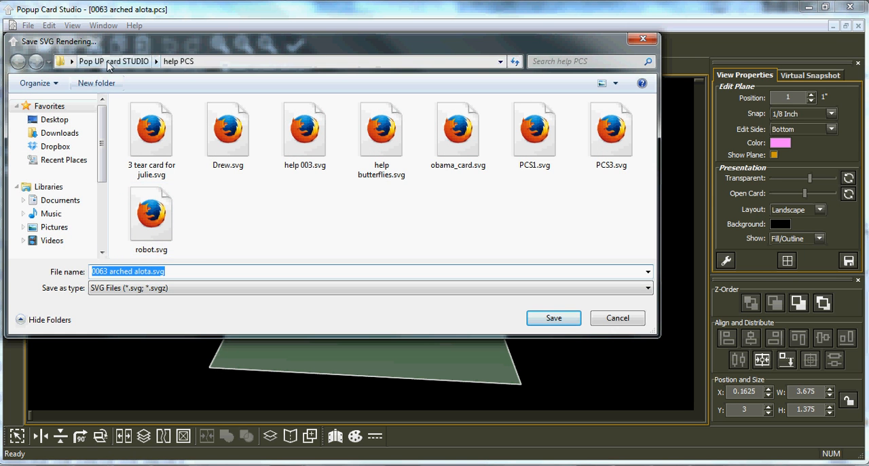
pyautogui.click(115, 63)
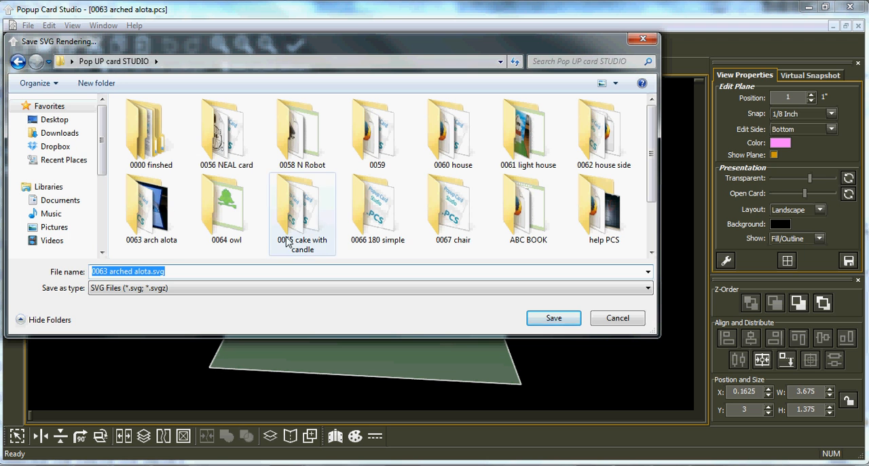
pyautogui.click(600, 206)
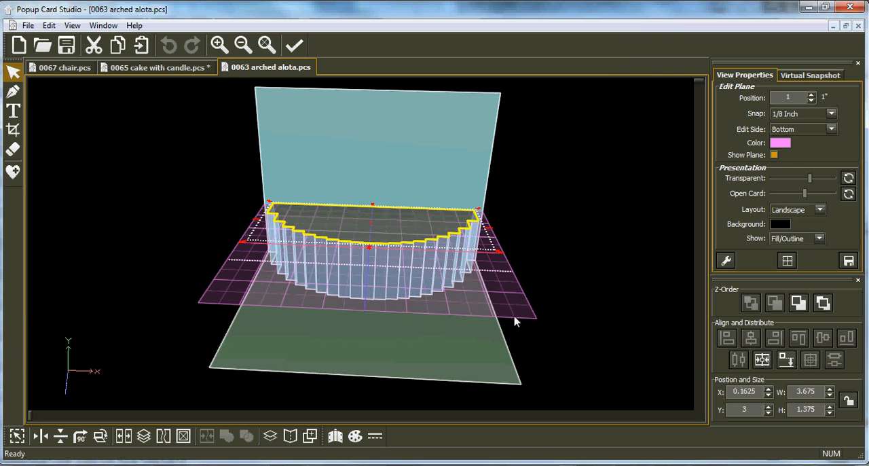
pyautogui.moveTo(228, 438)
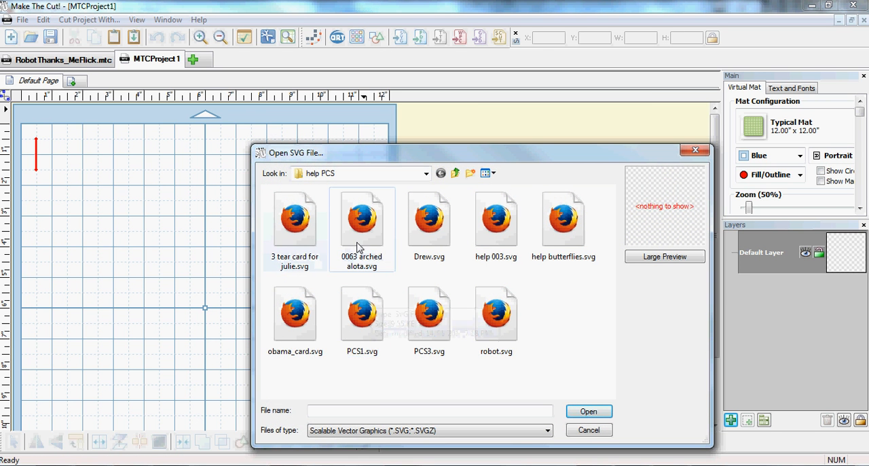
# Import 0063 arched alota.svg onto the mat and reposition the stepped half-round shape
pyautogui.doubleClick(361, 217)
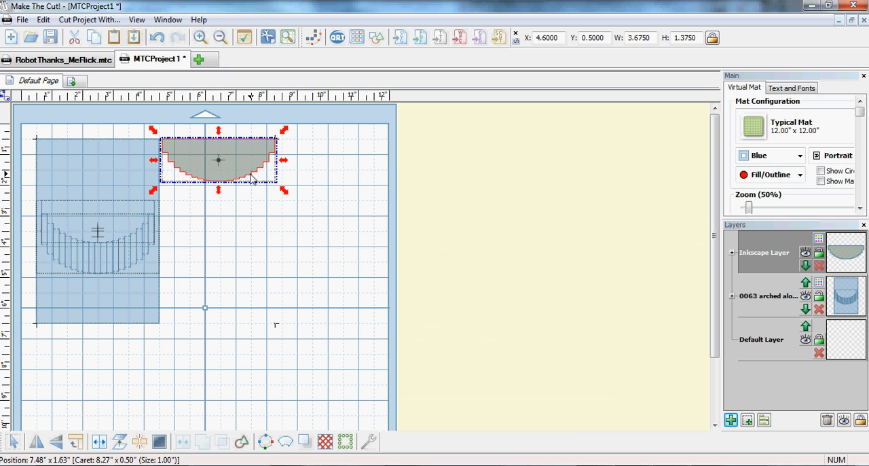
pyautogui.moveTo(218, 160); pyautogui.dragTo(236, 201)
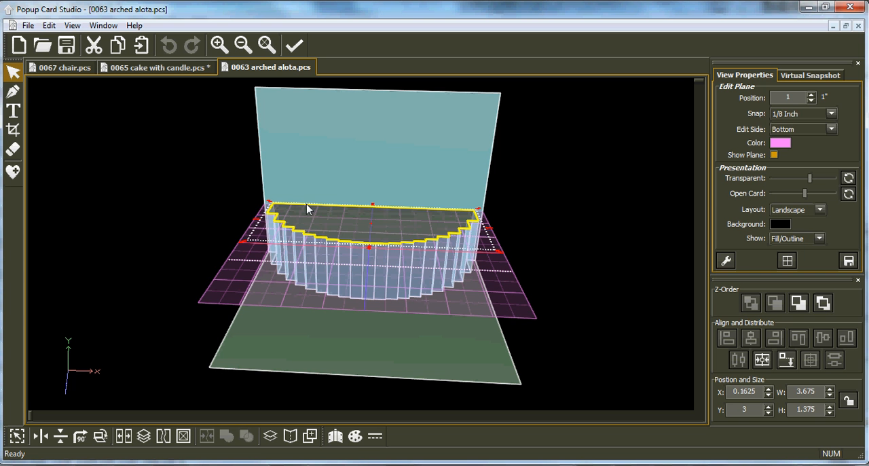
# Point out the arched model's stepped top edge in the 3D view
pyautogui.click(274, 217)
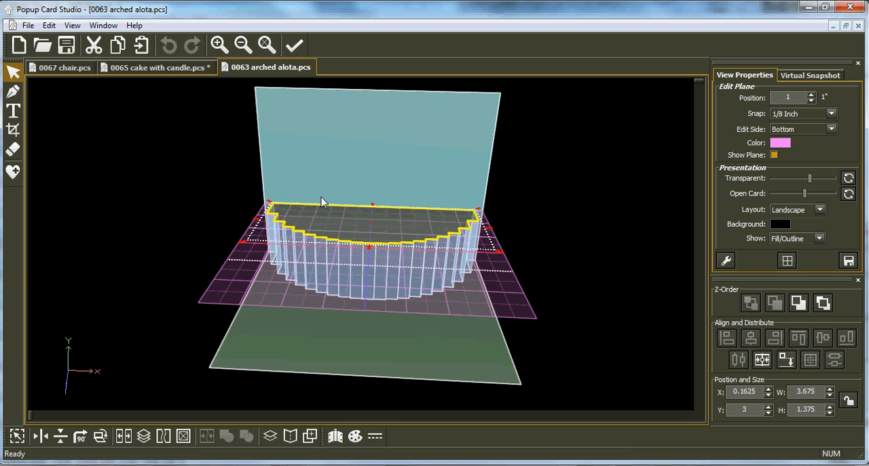
pyautogui.moveTo(407, 303)
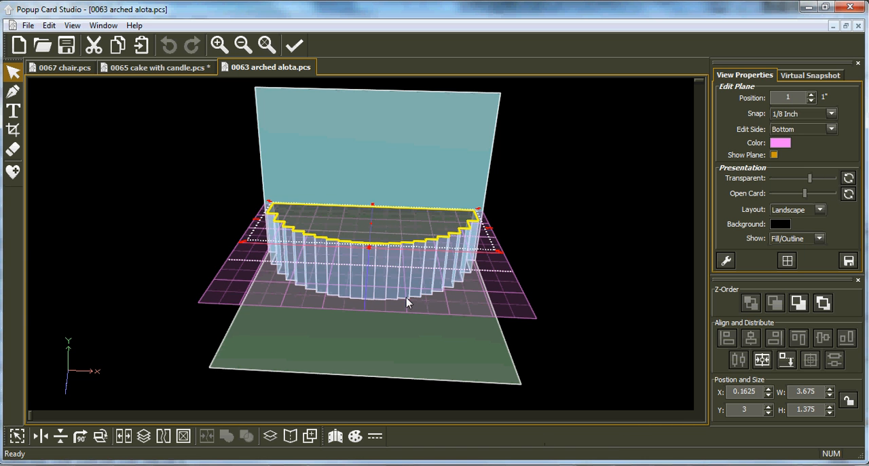
pyautogui.moveTo(236, 204)
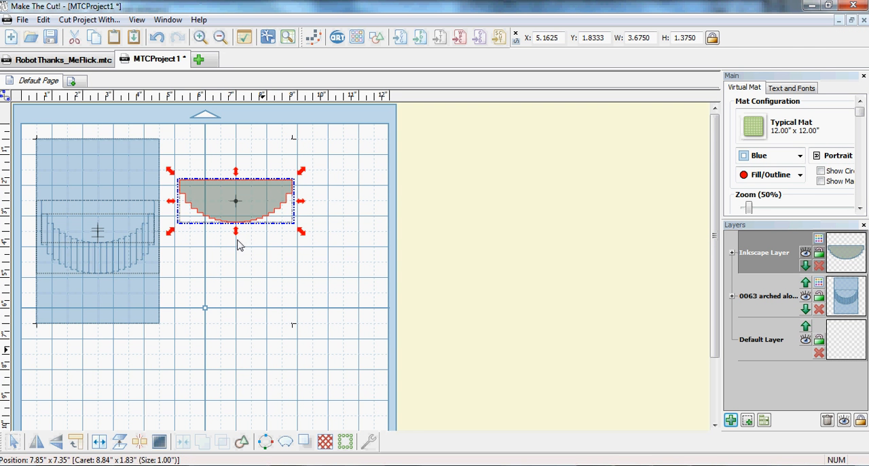
# Drag the stepped half-round shape onto the lower part of the arch outline and fine-tune its position
pyautogui.moveTo(236, 201); pyautogui.dragTo(218, 204)
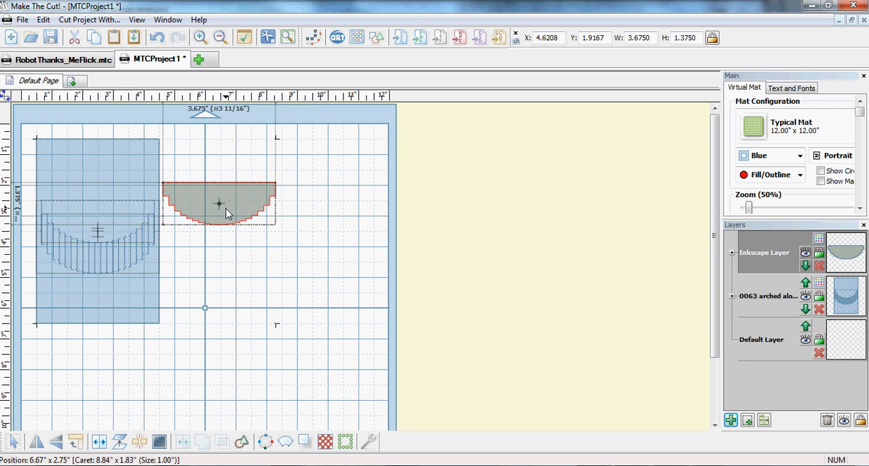
pyautogui.moveTo(219, 204); pyautogui.dragTo(236, 207)
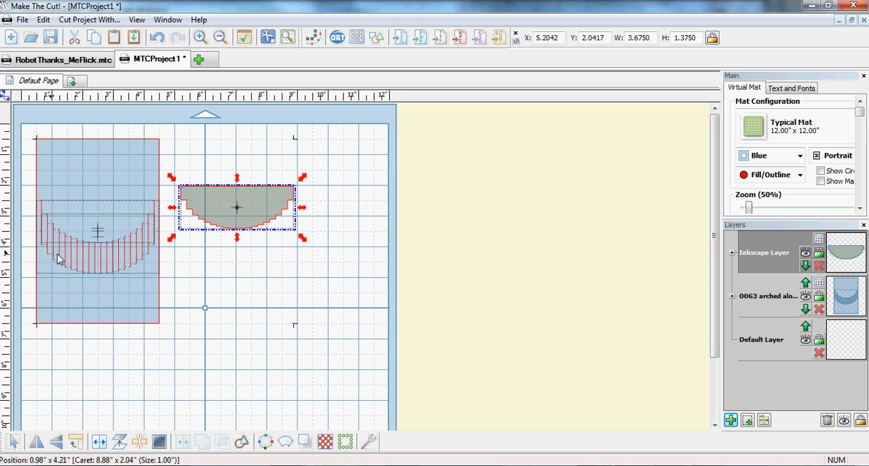
pyautogui.moveTo(106, 280)
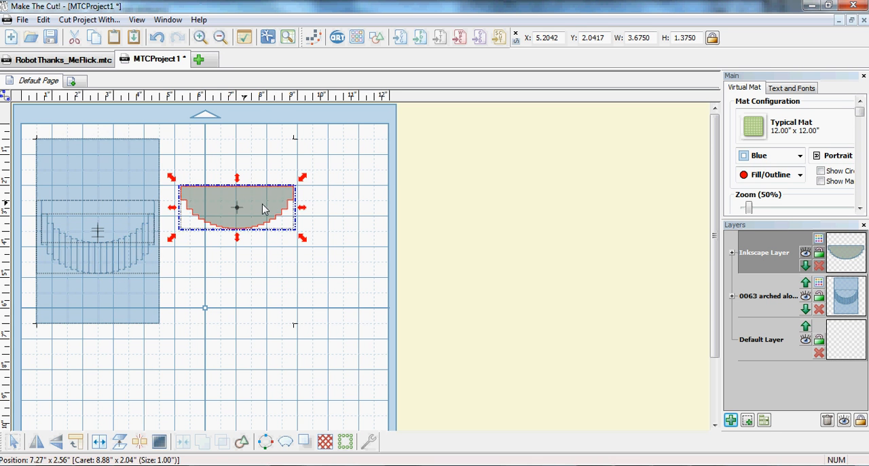
pyautogui.moveTo(236, 206); pyautogui.dragTo(98, 255)
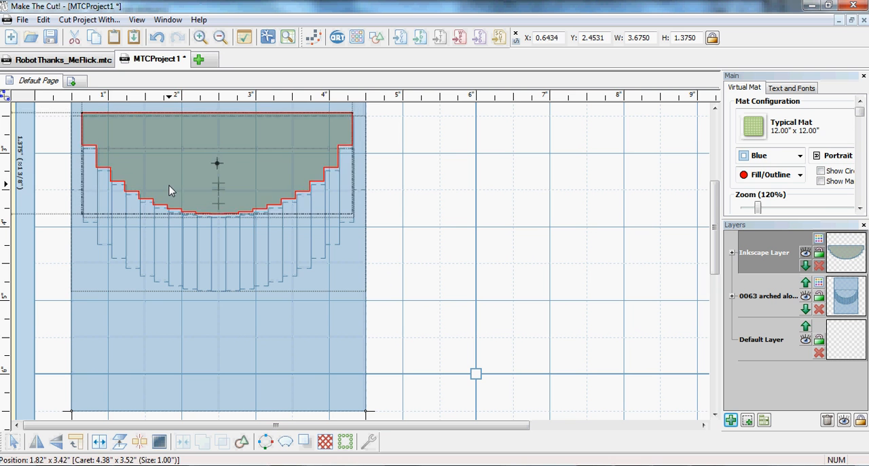
pyautogui.moveTo(169, 190); pyautogui.dragTo(187, 275)
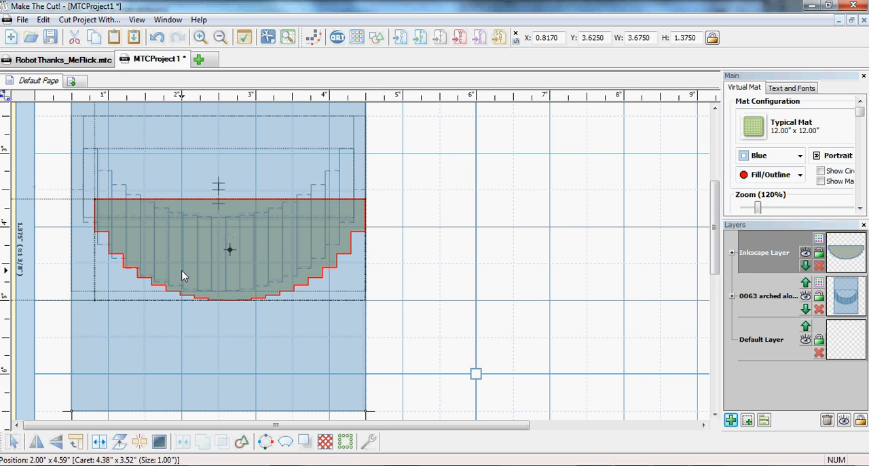
pyautogui.moveTo(183, 275); pyautogui.dragTo(174, 265)
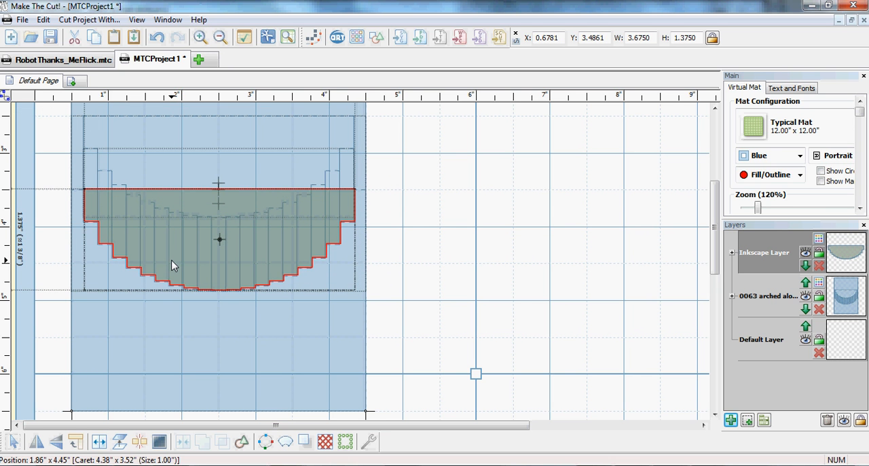
pyautogui.moveTo(174, 265); pyautogui.dragTo(475, 196)
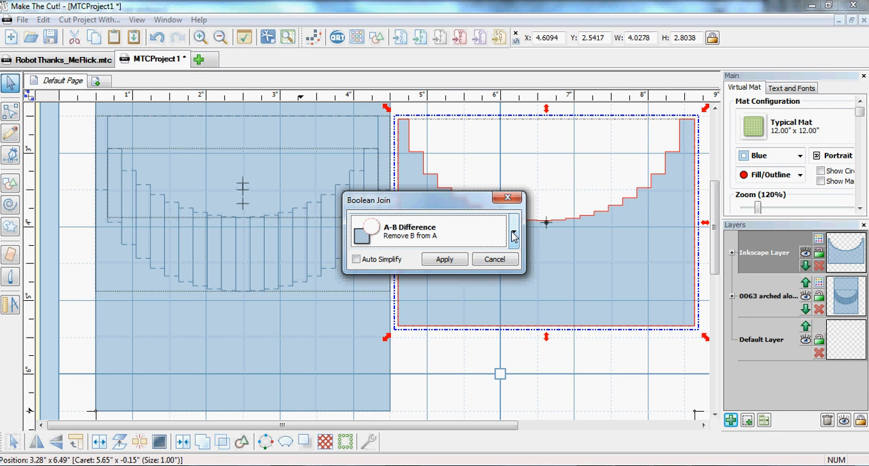
pyautogui.moveTo(481, 253)
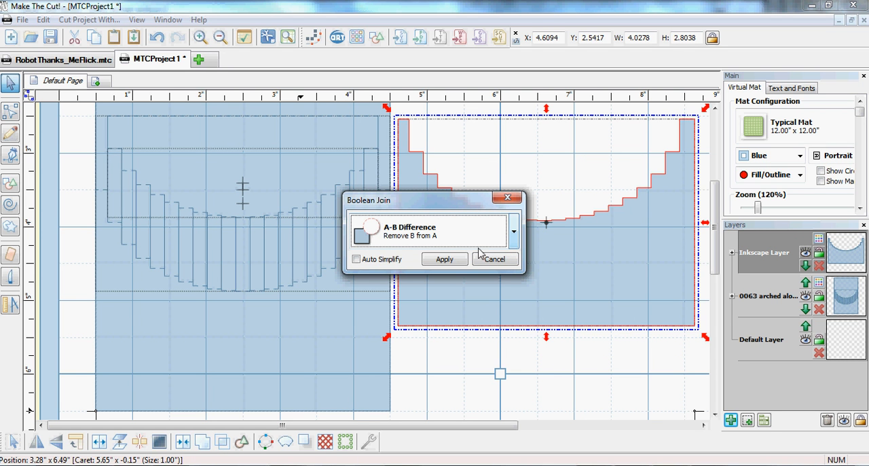
# Browse the Boolean Join types, settle on A-B Difference and apply it to cut out the half-round
pyautogui.click(513, 231)
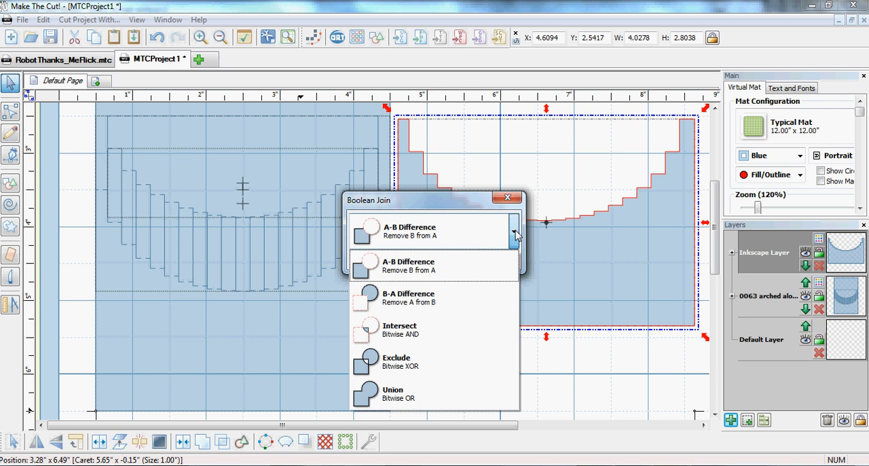
pyautogui.click(396, 361)
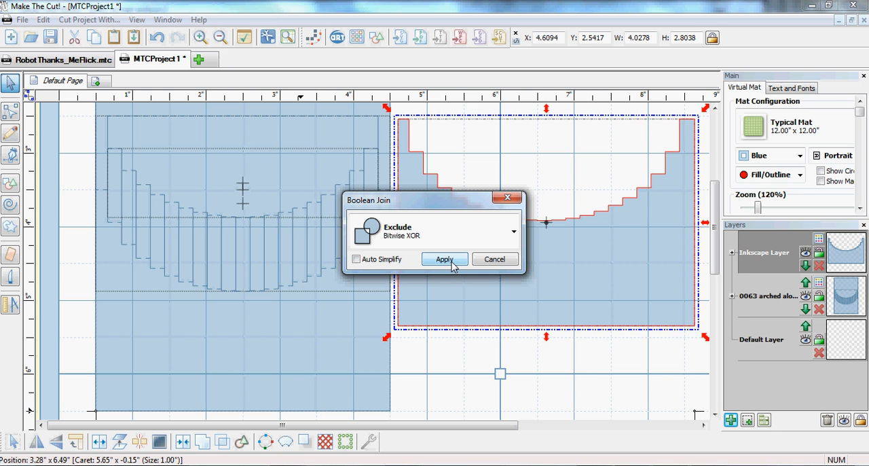
pyautogui.click(513, 231)
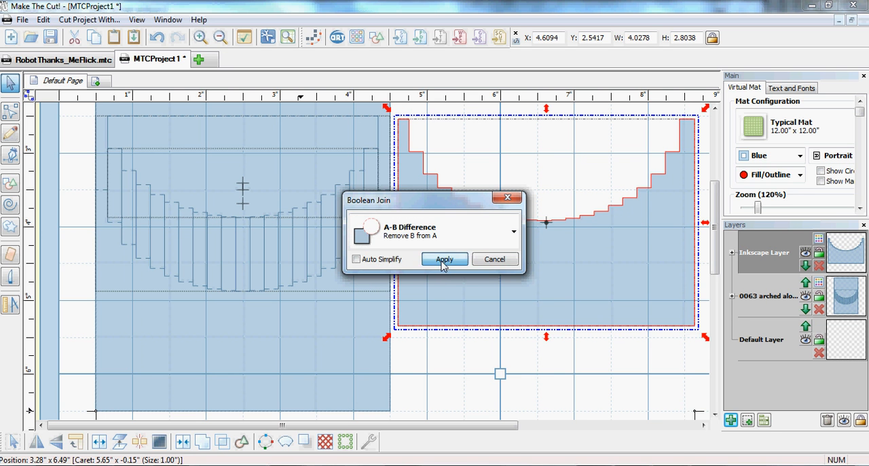
pyautogui.click(444, 258)
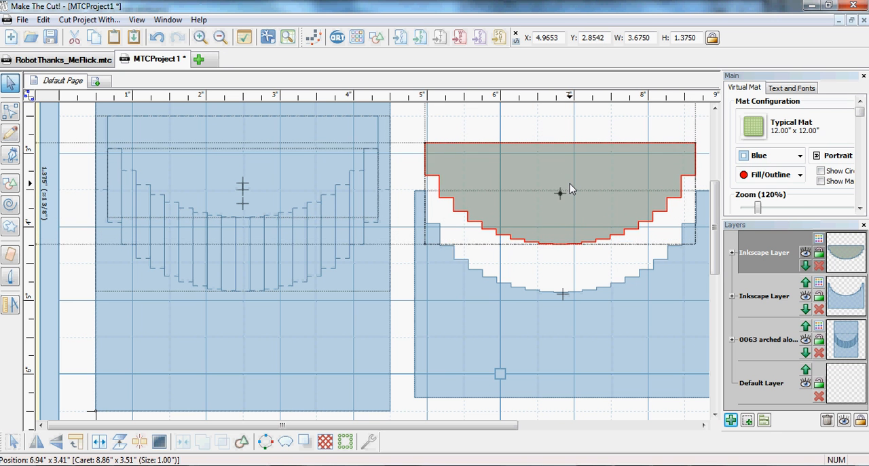
# Select the whole arch shape group and start the shadow layer generator for it
pyautogui.click(570, 191)
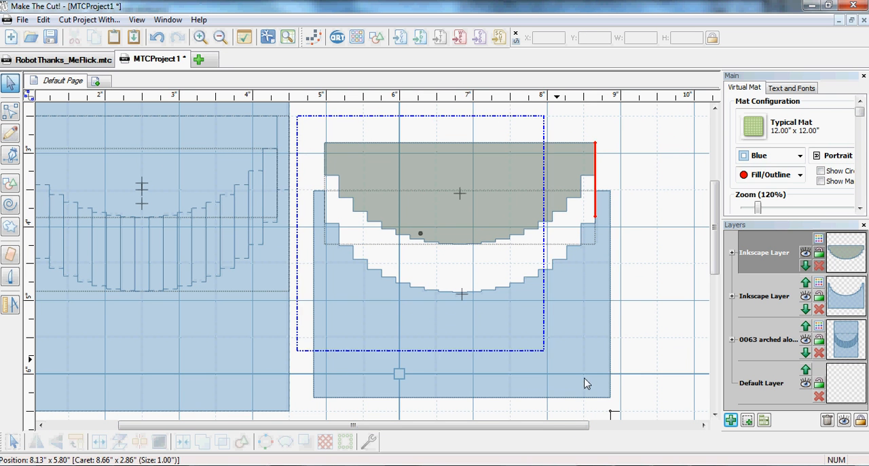
pyautogui.click(301, 440)
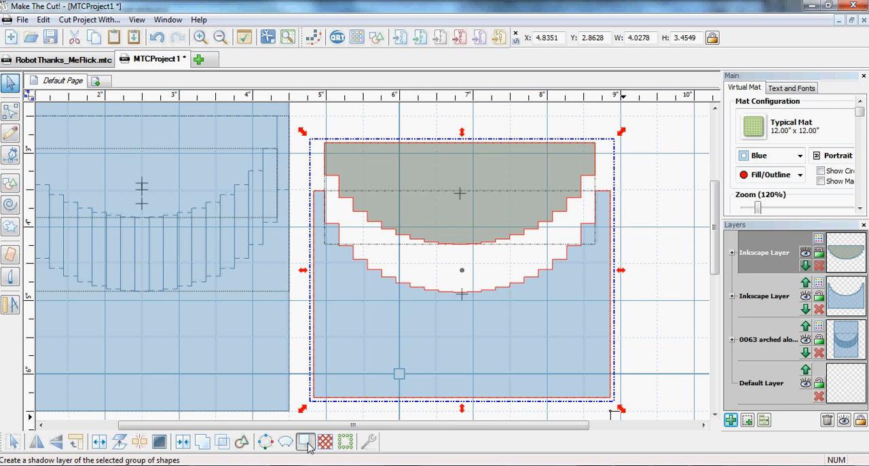
pyautogui.click(301, 443)
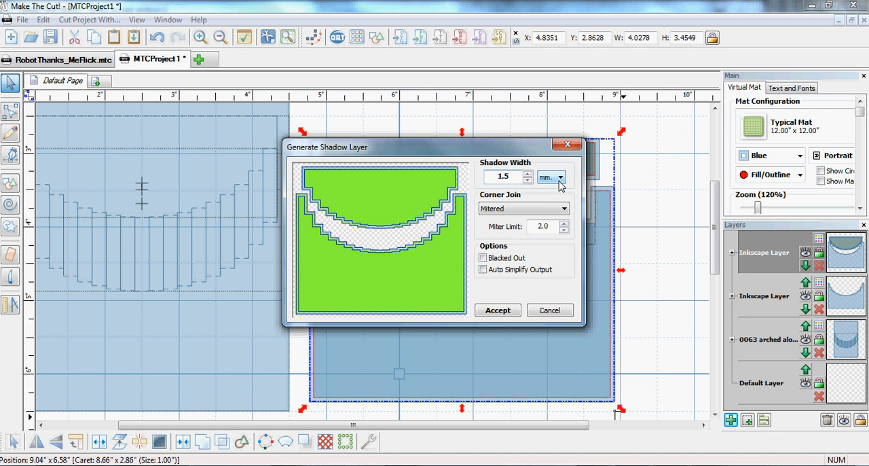
# Adjust the shadow width to about -0.55 mm inward and accept the new shadow layer
pyautogui.click(527, 179)
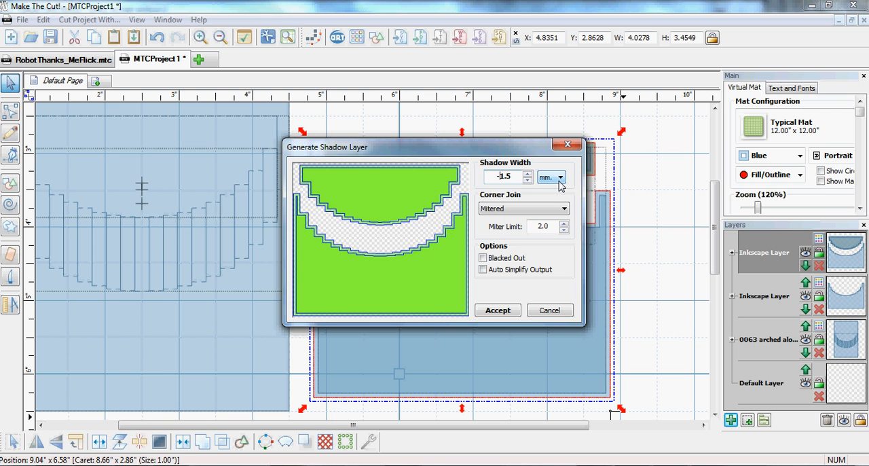
pyautogui.moveTo(528, 184)
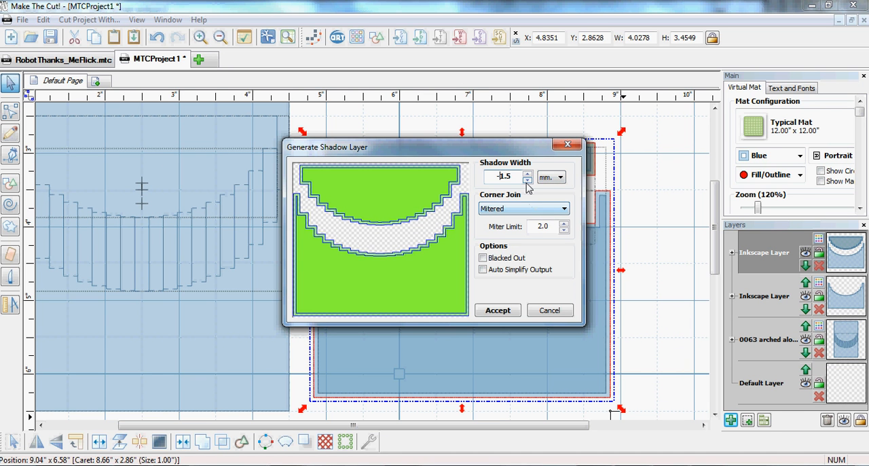
pyautogui.click(526, 180)
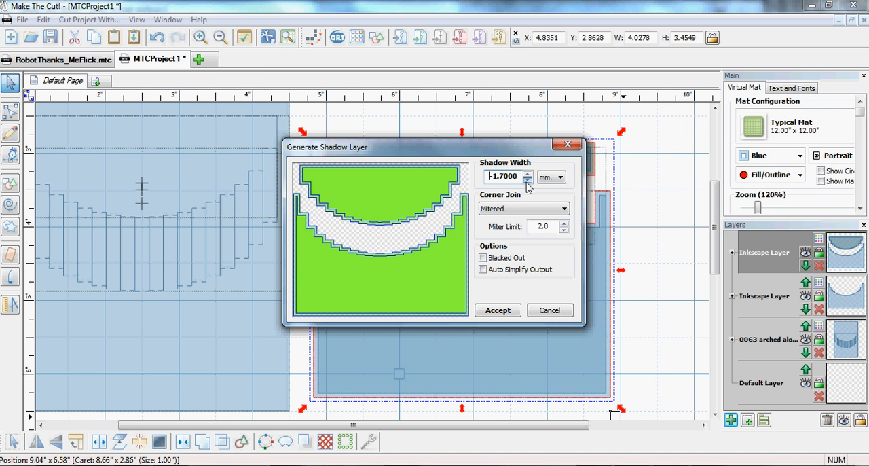
pyautogui.click(526, 181)
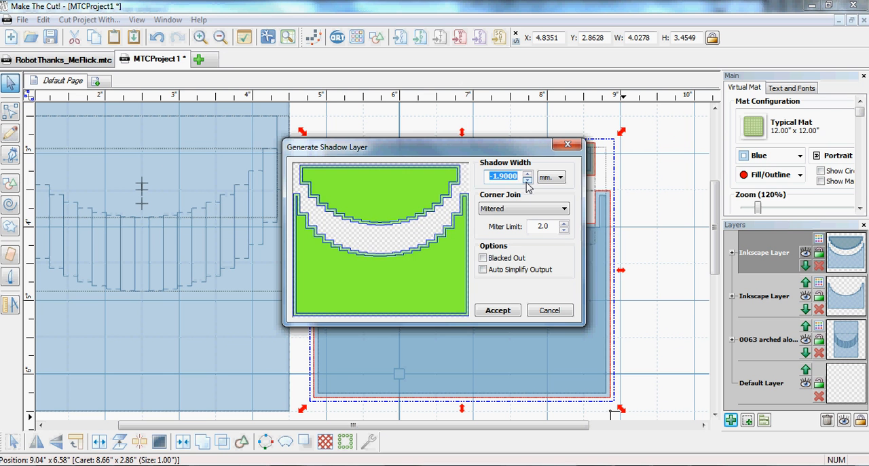
pyautogui.click(525, 181)
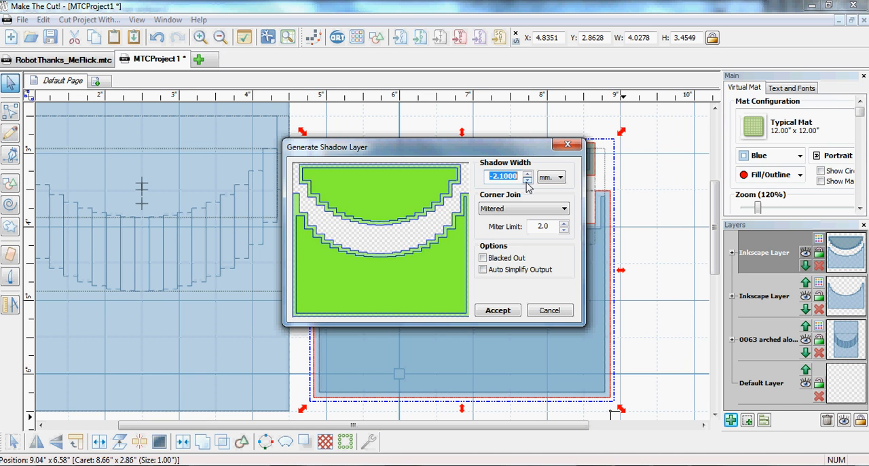
pyautogui.click(526, 174)
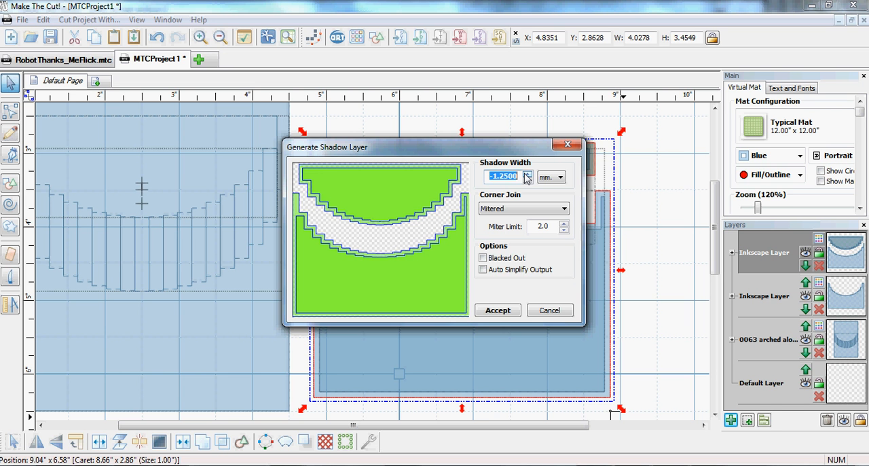
pyautogui.click(527, 172)
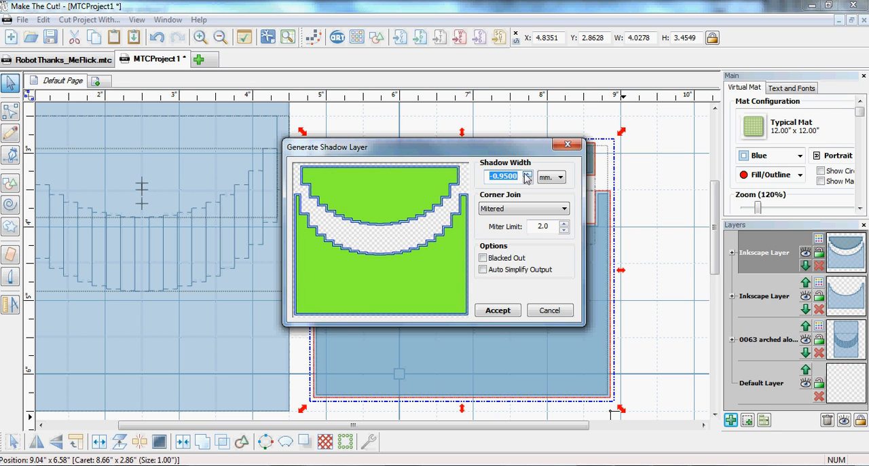
pyautogui.click(526, 172)
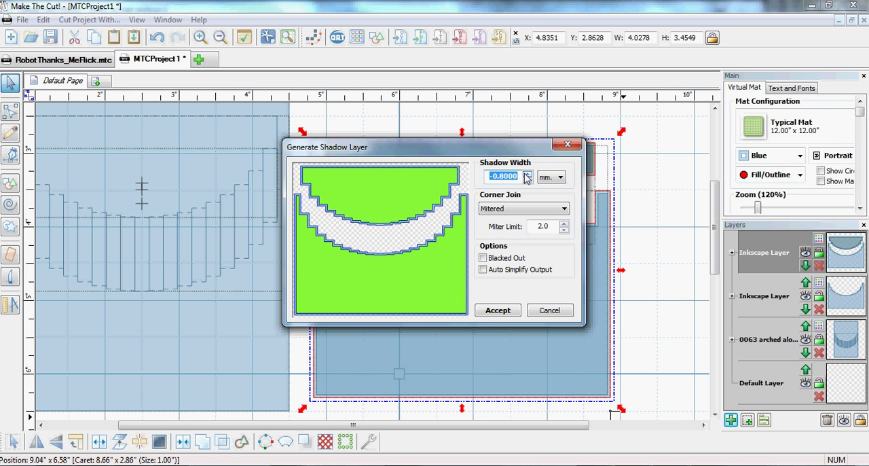
pyautogui.click(526, 174)
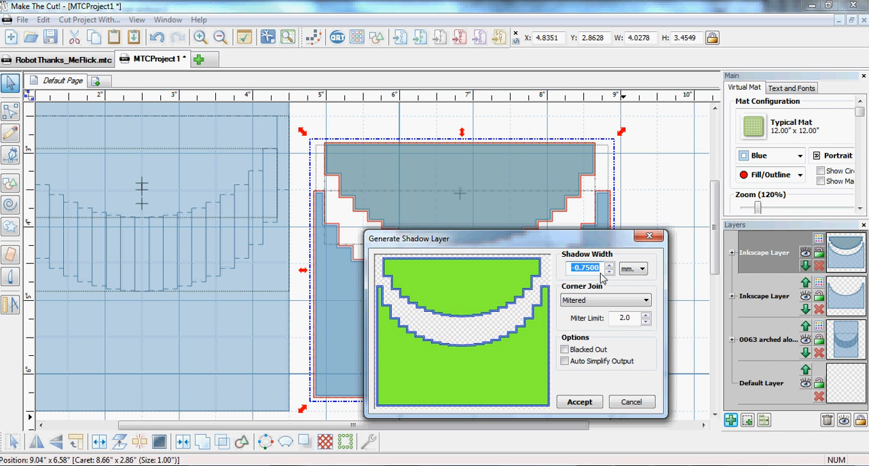
pyautogui.click(608, 265)
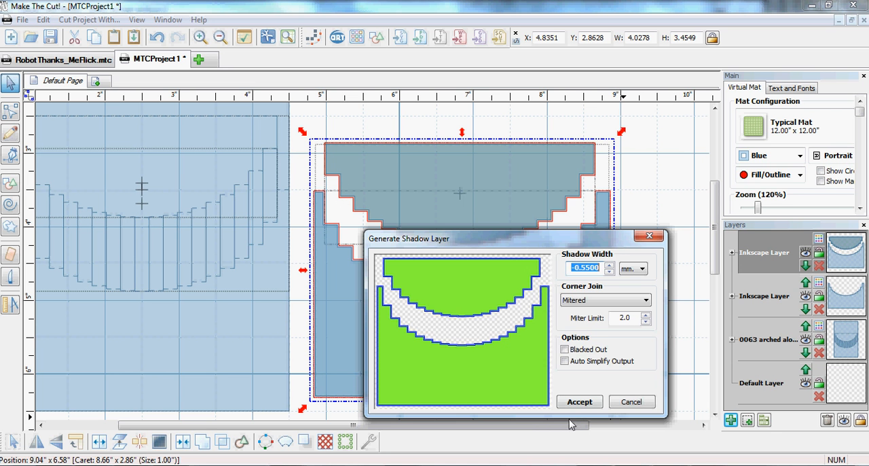
pyautogui.click(578, 402)
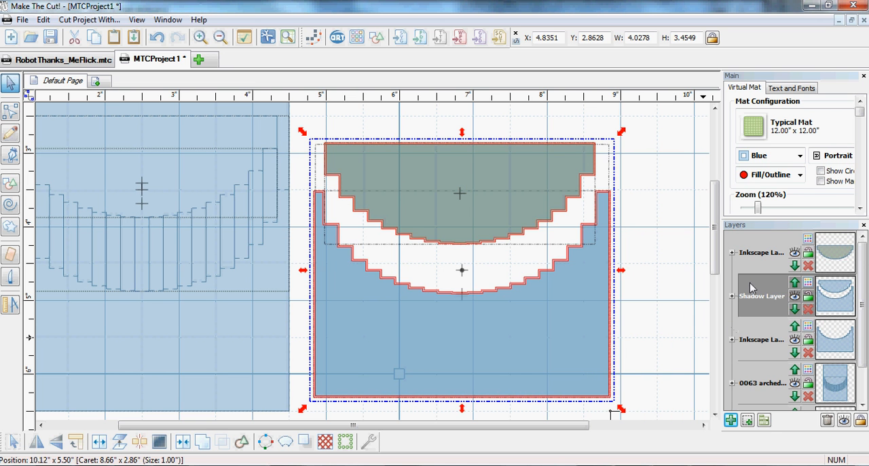
pyautogui.moveTo(749, 288)
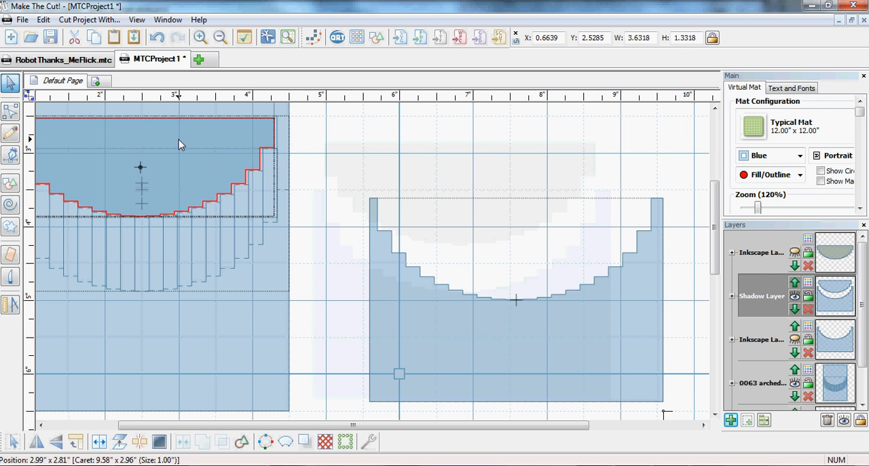
# Select the top Inkscape layer holding the grey difference piece
pyautogui.click(180, 144)
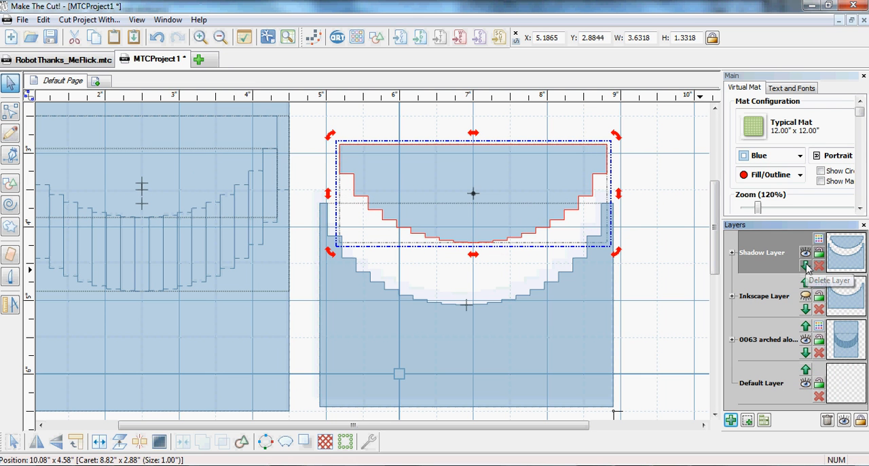
# Delete the leftover Inkscape difference layer, leaving shadow, arched-SVG and default layers
pyautogui.click(807, 265)
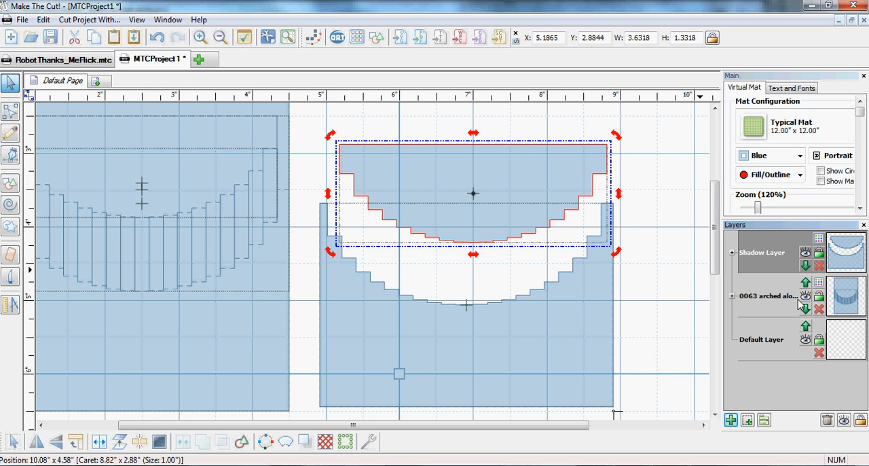
pyautogui.moveTo(761, 310)
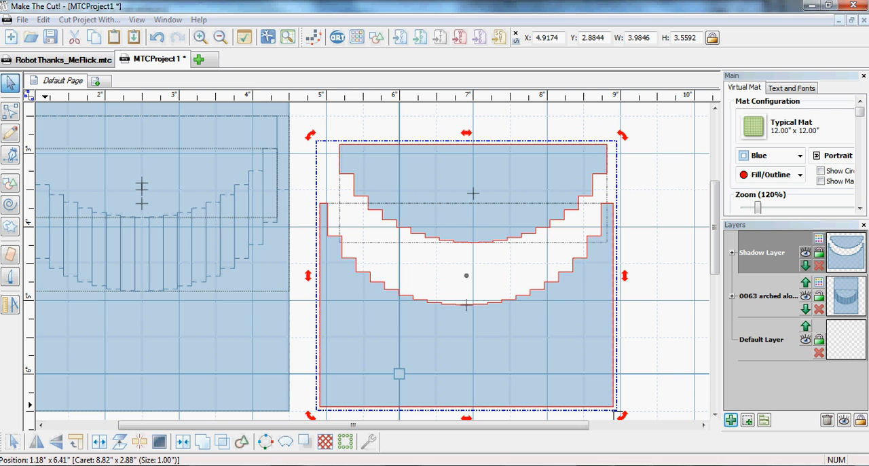
pyautogui.moveTo(497, 279)
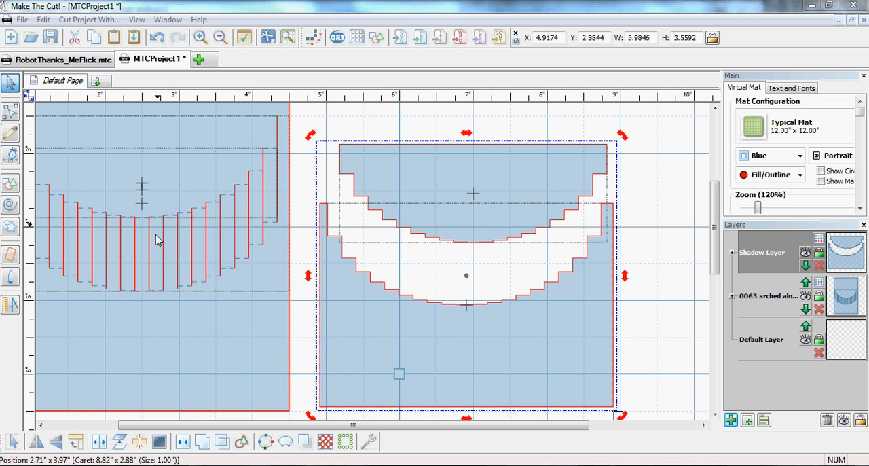
pyautogui.moveTo(285, 136)
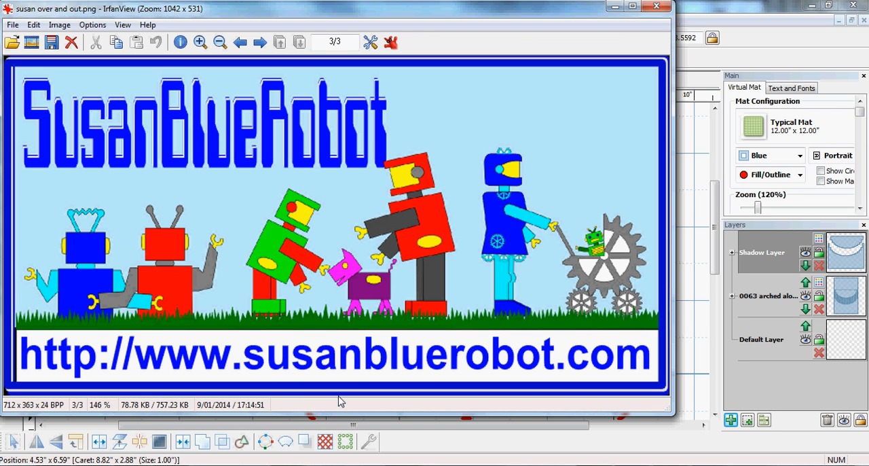
pyautogui.moveTo(357, 397)
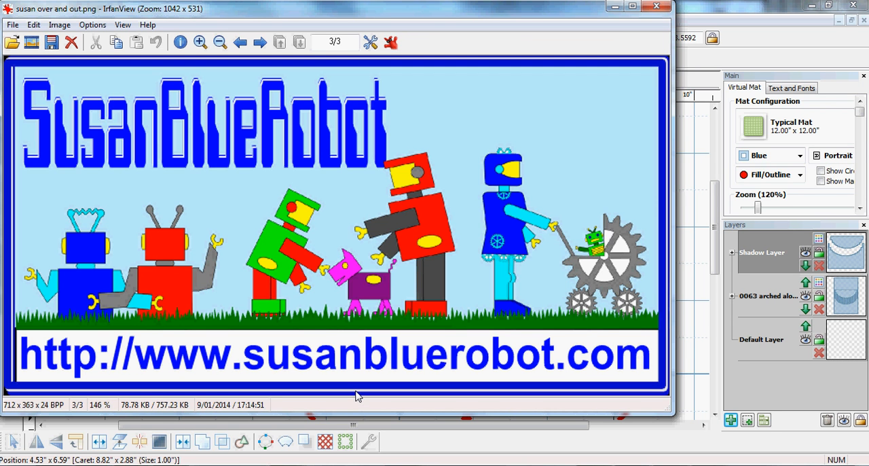
pyautogui.moveTo(744, 22)
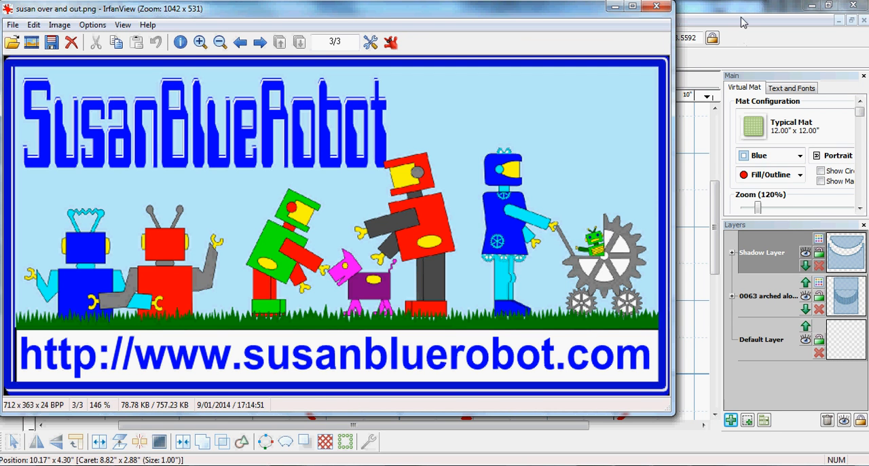